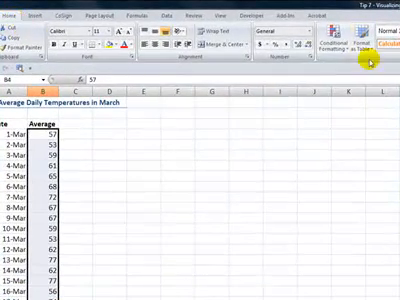
Apply blue data bars to the March daily temperature averages via Conditional Formatting
{"action": "left_click", "coordinate": [310, 48]}
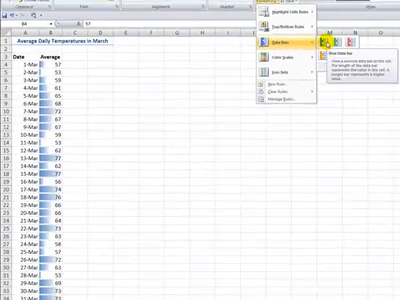
{"action": "left_click", "coordinate": [312, 52]}
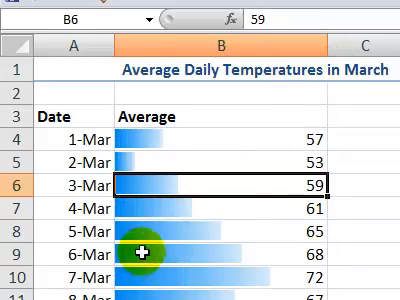
{"action": "scroll", "scroll_direction": "down", "scroll_amount": 3}
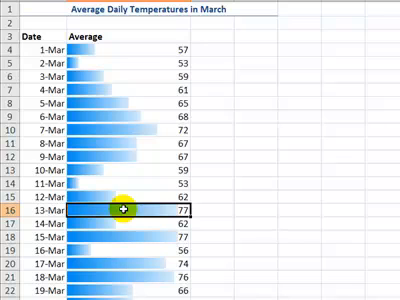
{"action": "mouse_move", "coordinate": [96, 182]}
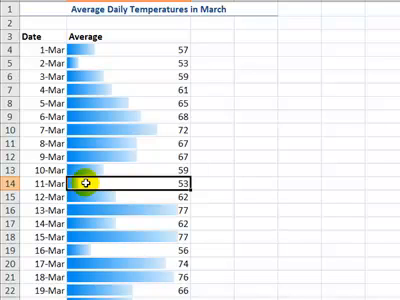
{"action": "scroll", "scroll_direction": "down", "scroll_amount": 3}
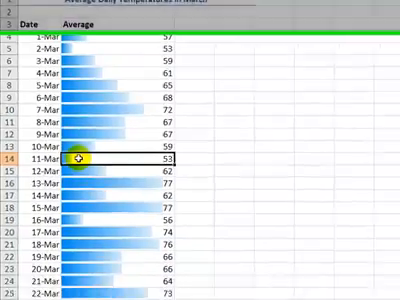
{"action": "scroll", "scroll_direction": "down", "scroll_amount": 3}
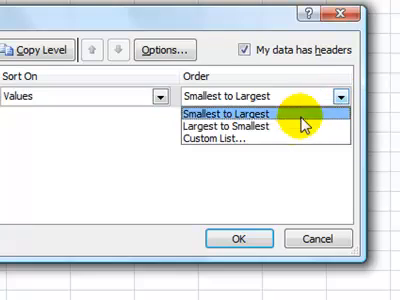
Set the sort order to Largest to Smallest on cell values
{"action": "left_click", "coordinate": [234, 130]}
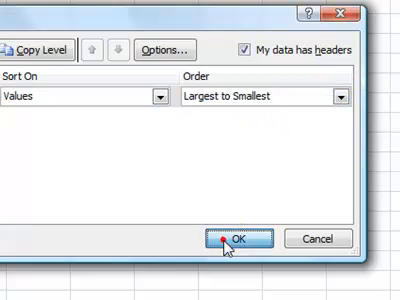